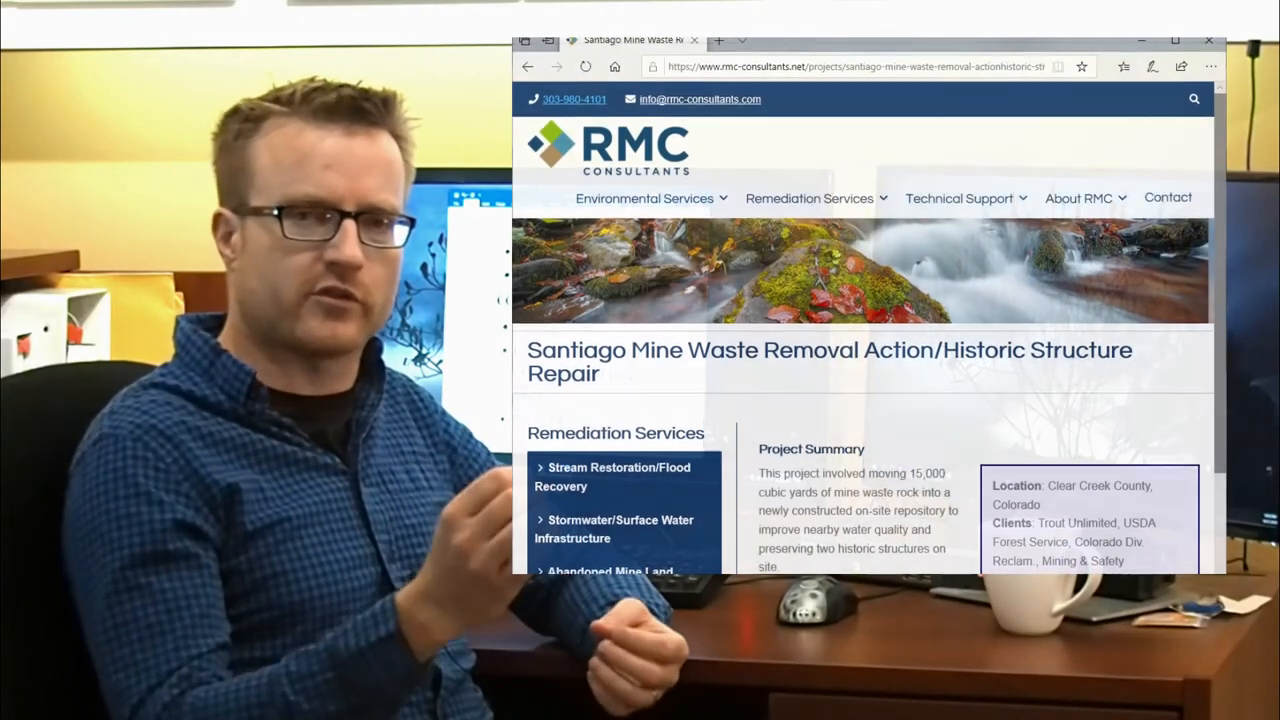
{"action": "scroll", "scroll_direction": "down", "scroll_amount": 3}
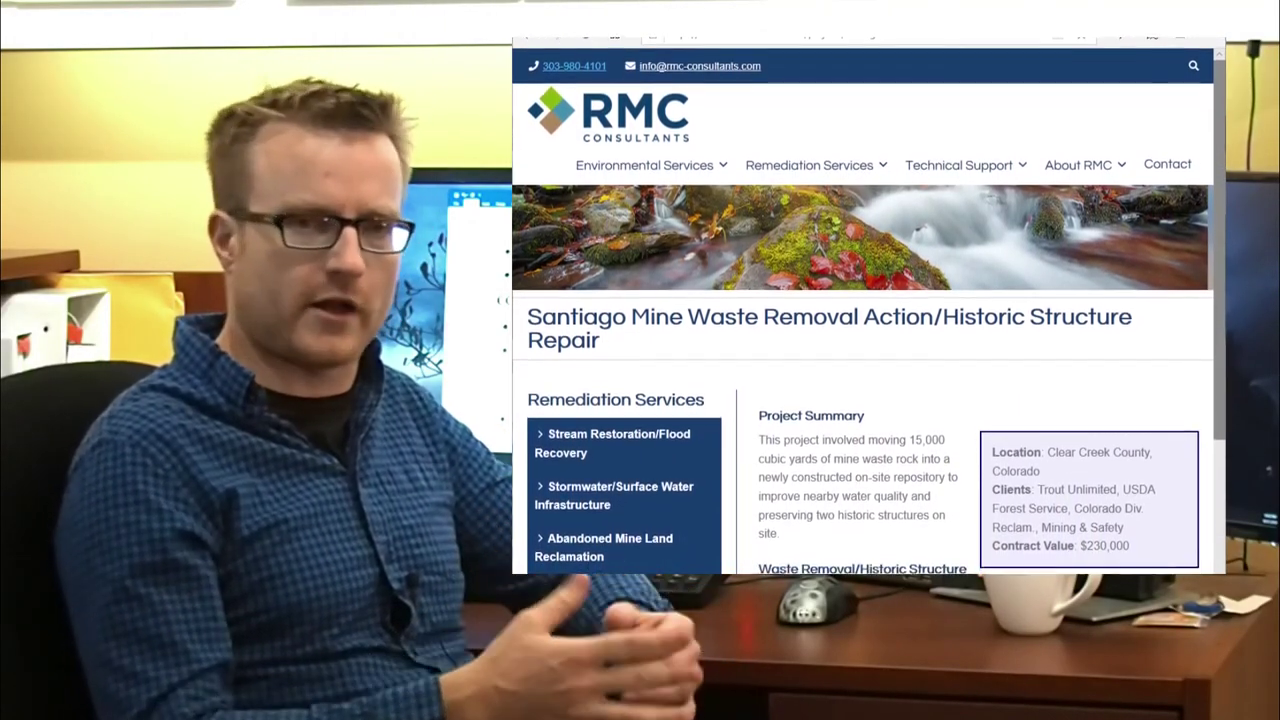
{"action": "scroll", "scroll_direction": "down", "scroll_amount": 3}
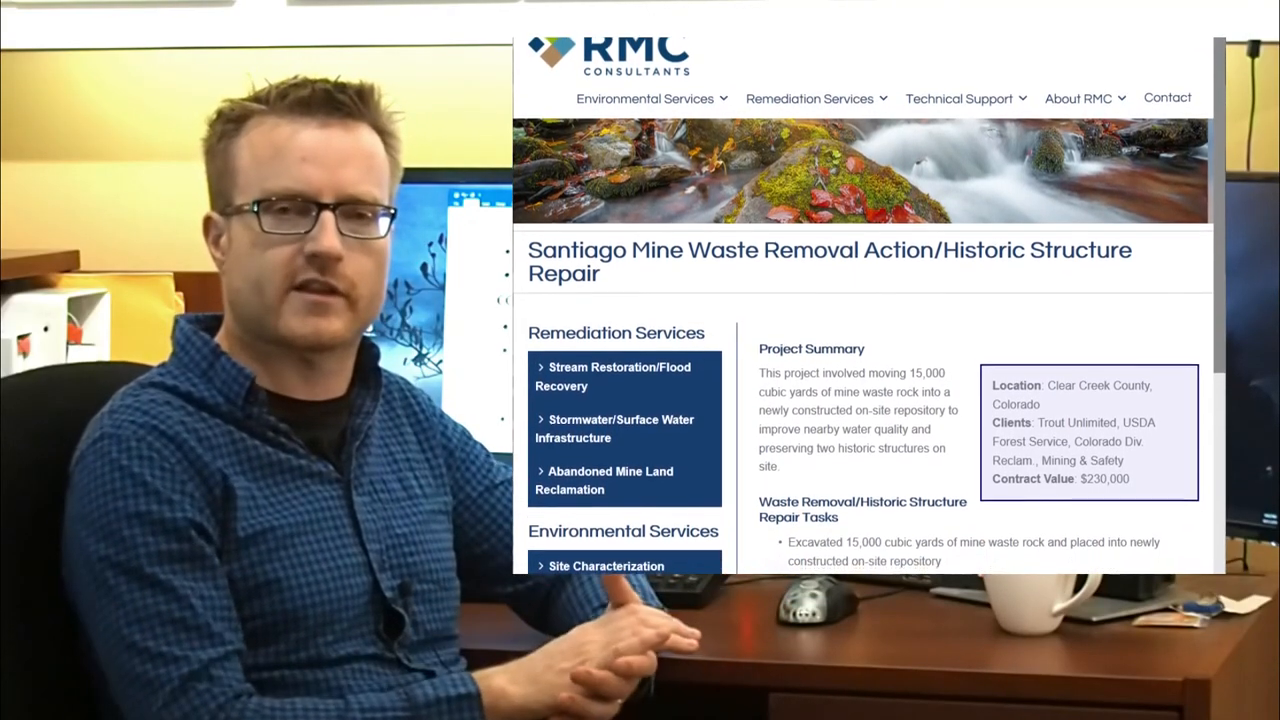
{"action": "scroll", "scroll_direction": "down", "scroll_amount": 3}
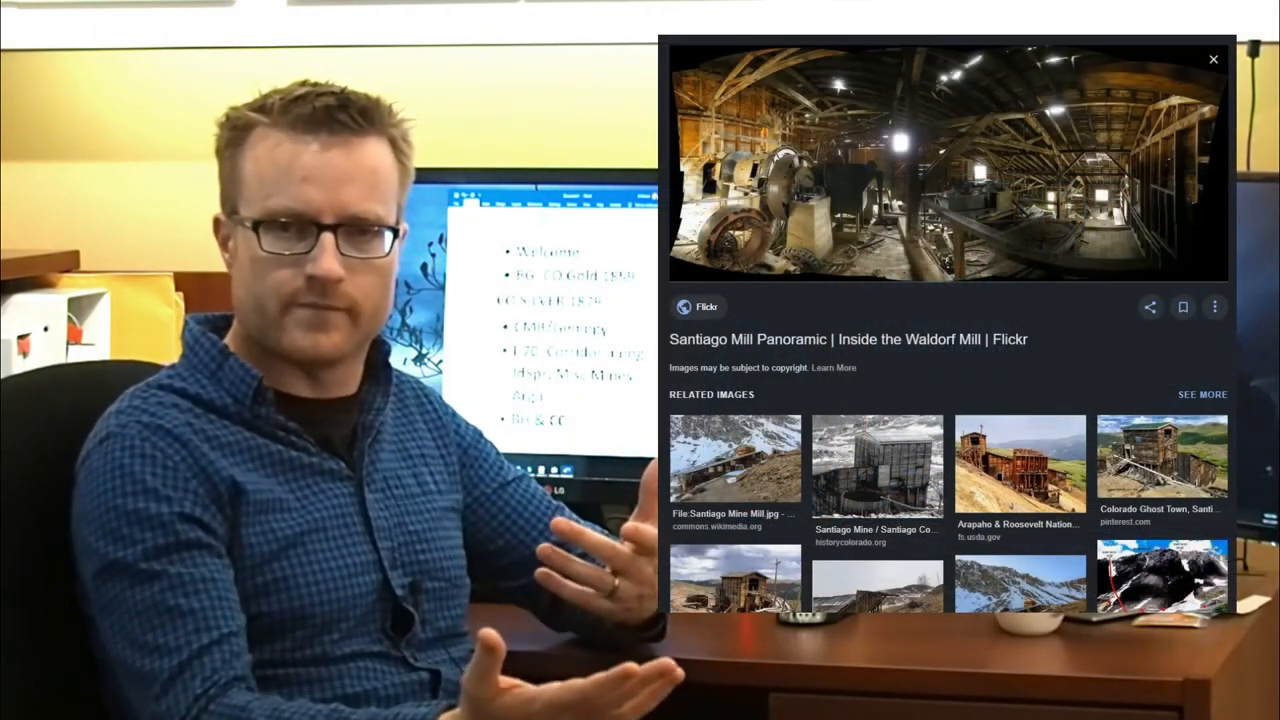
{"action": "scroll", "scroll_direction": "down", "scroll_amount": 3}
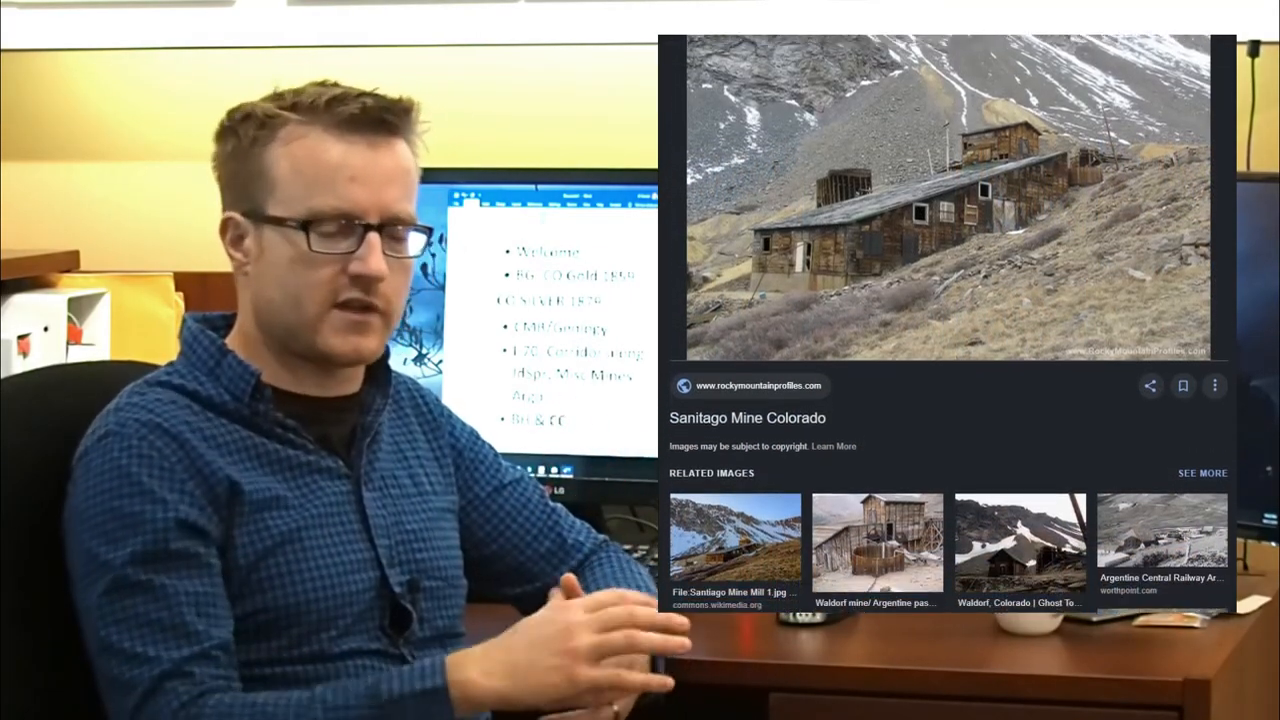
{"action": "scroll", "scroll_direction": "down", "scroll_amount": 3}
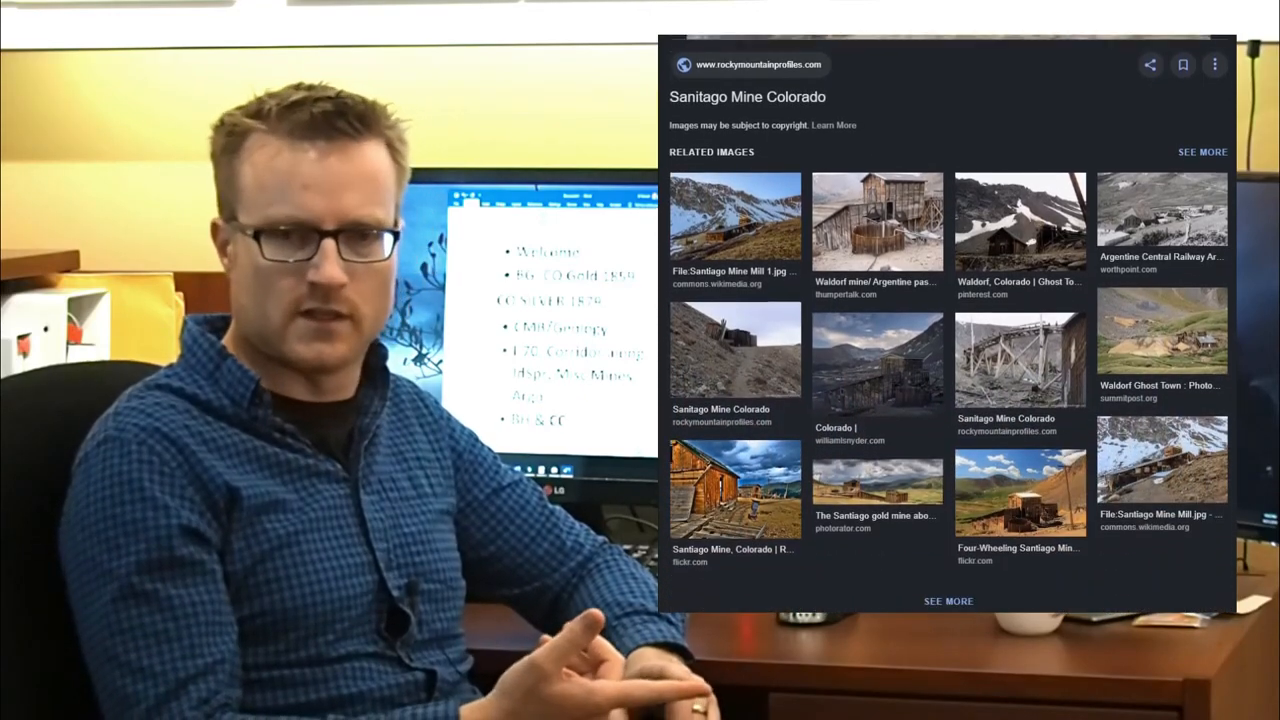